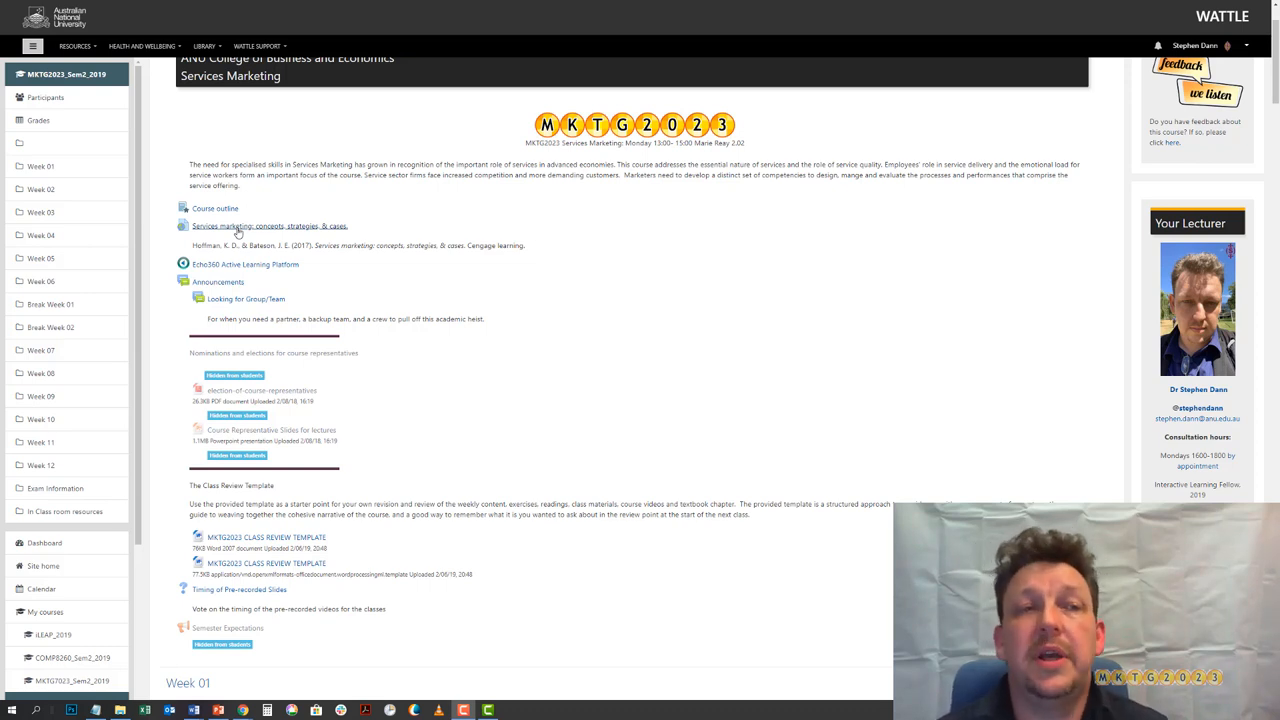
pyautogui.moveTo(352, 340)
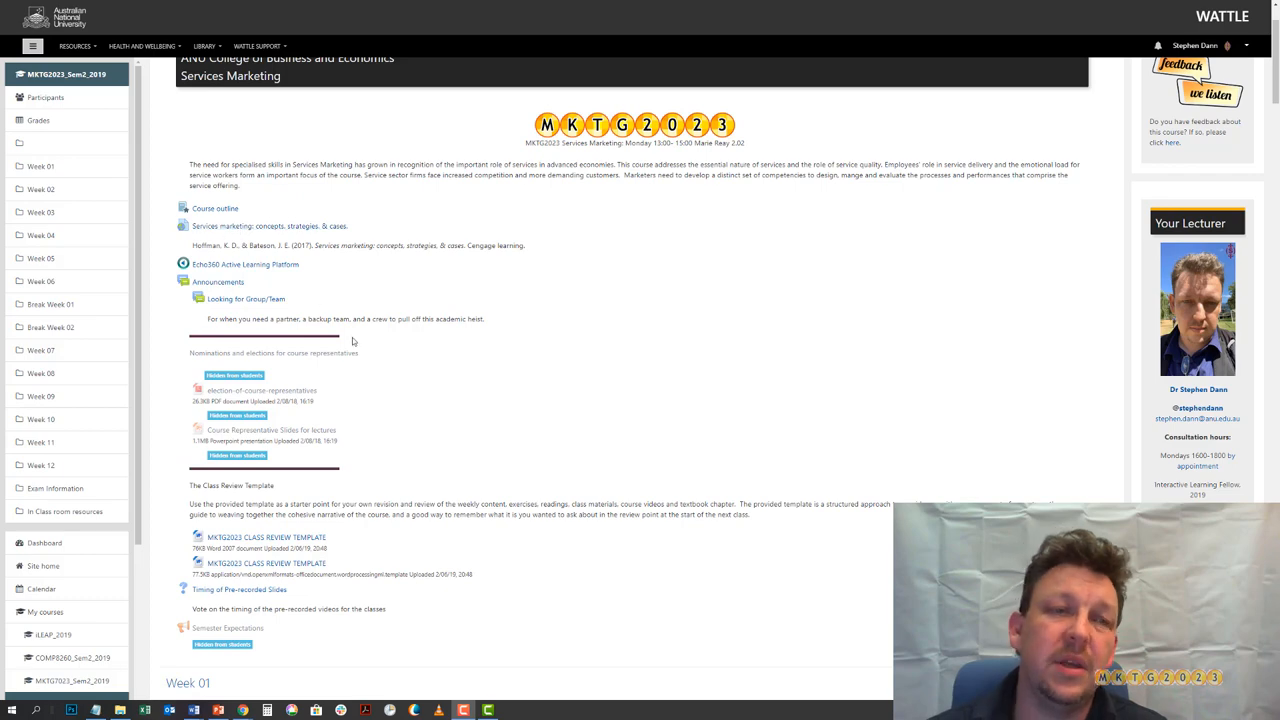
pyautogui.moveTo(372, 318)
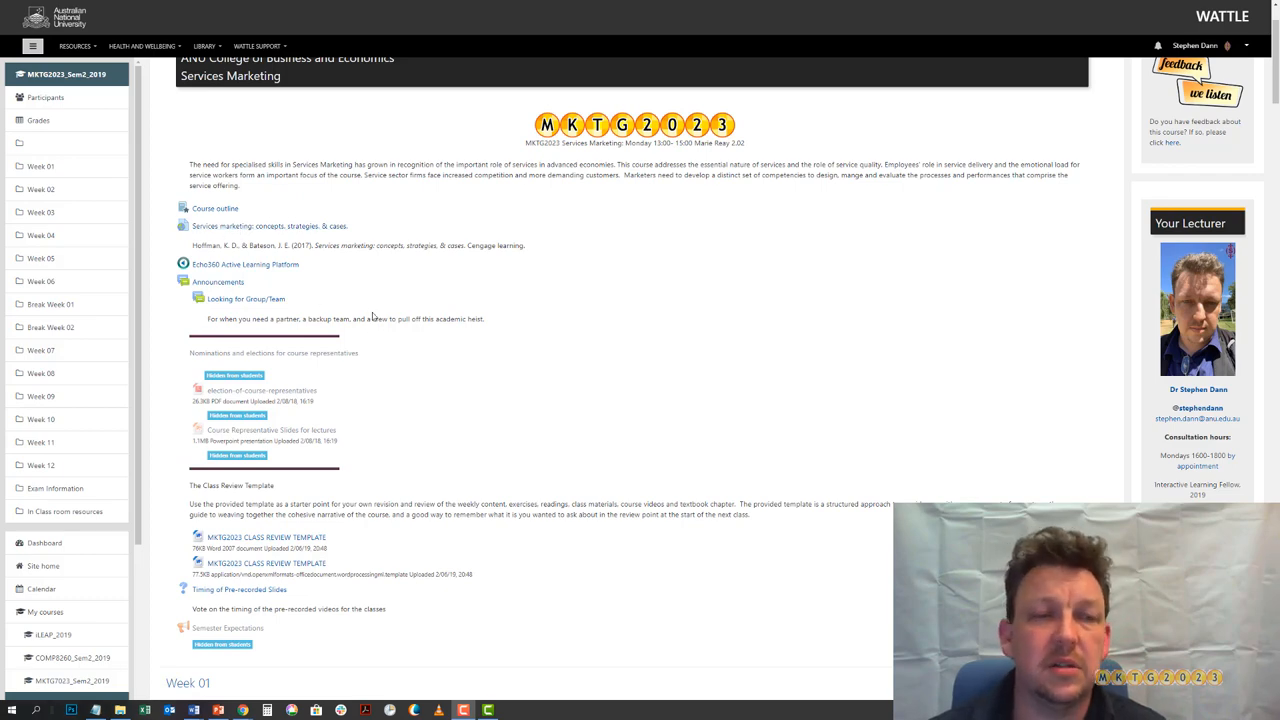
# Scroll down the Services Marketing page to the Class Review Template downloads and Week 01 heading.
pyautogui.scroll(-3)
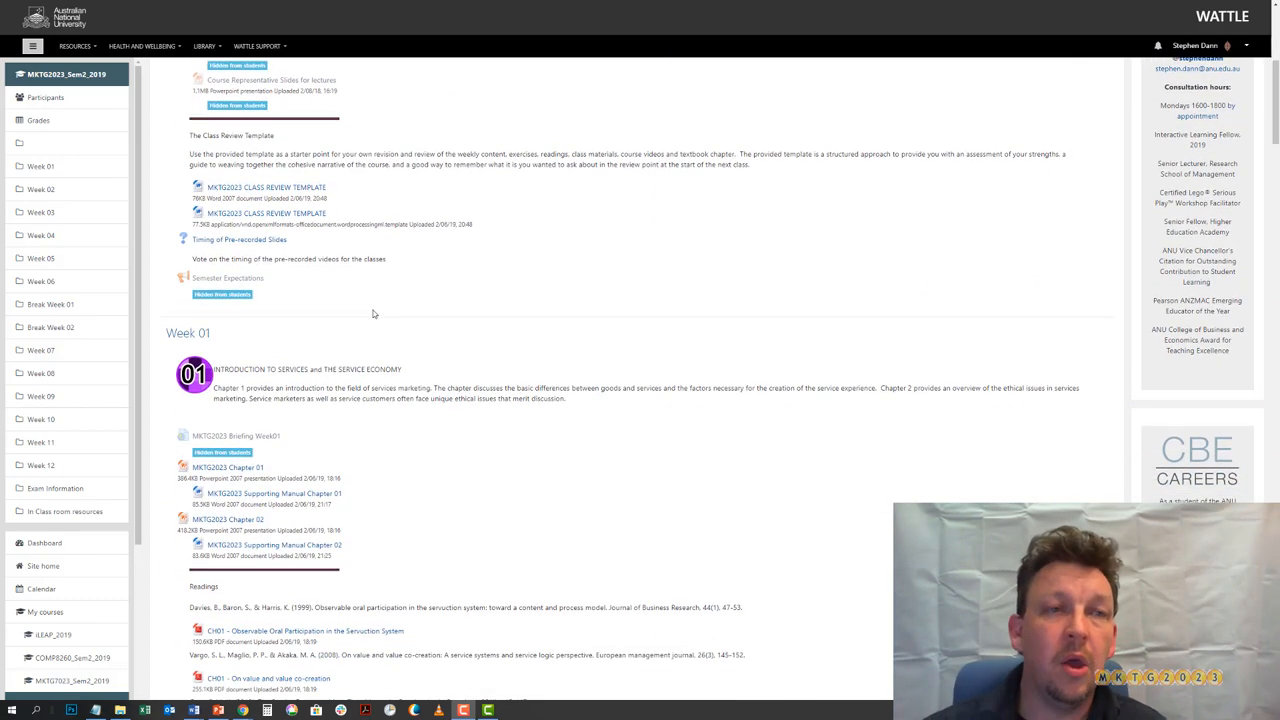
pyautogui.scroll(-3)
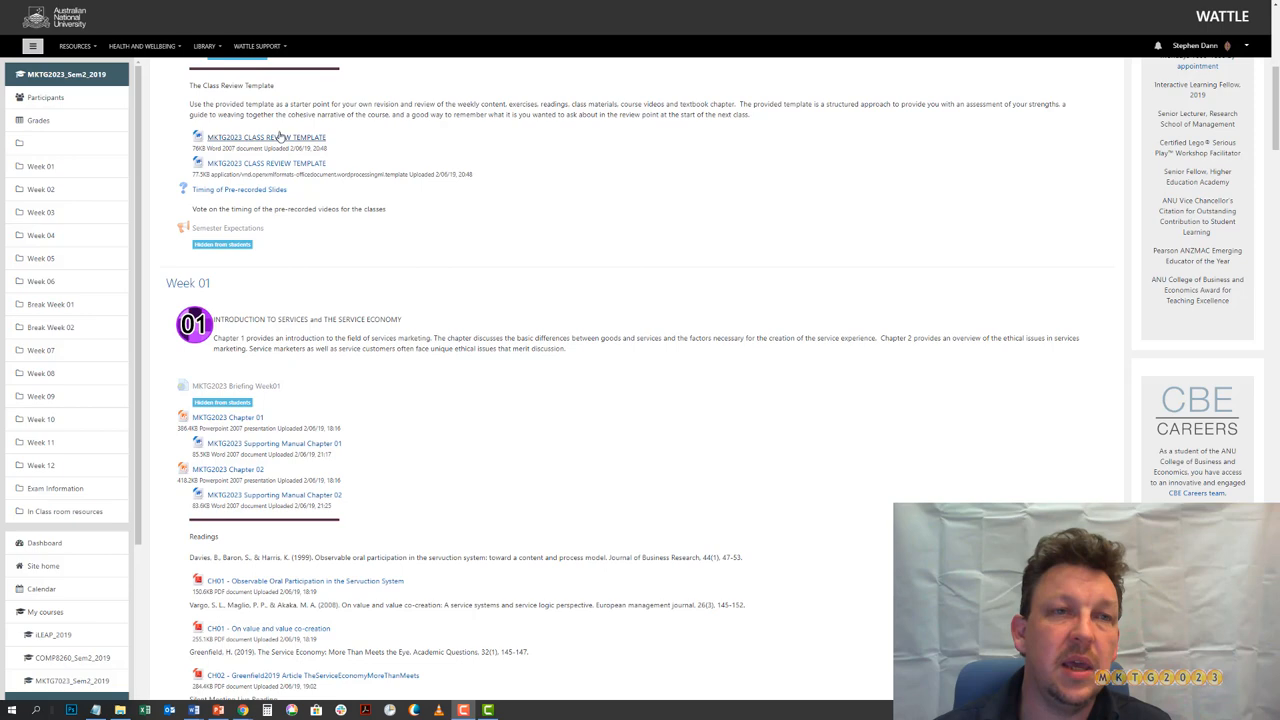
# Download the MKTG2023 Class Review Template and open it in Word from the download bar.
pyautogui.click(266, 136)
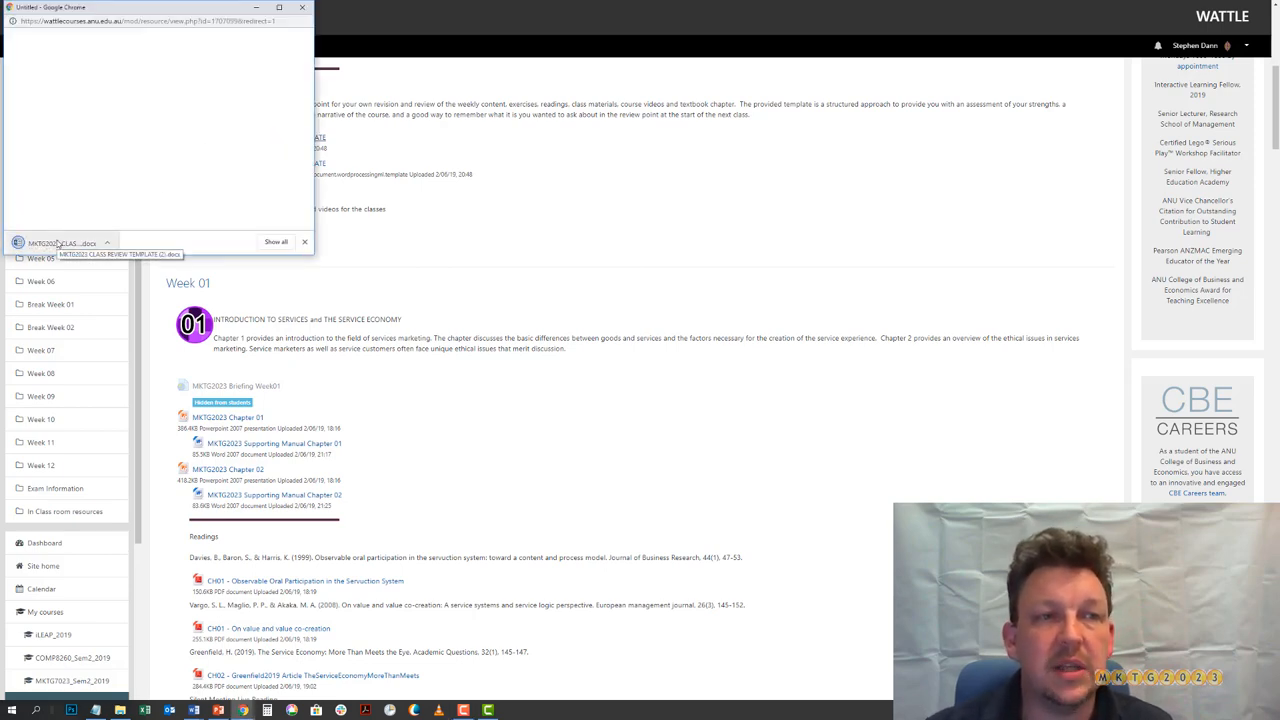
pyautogui.click(64, 244)
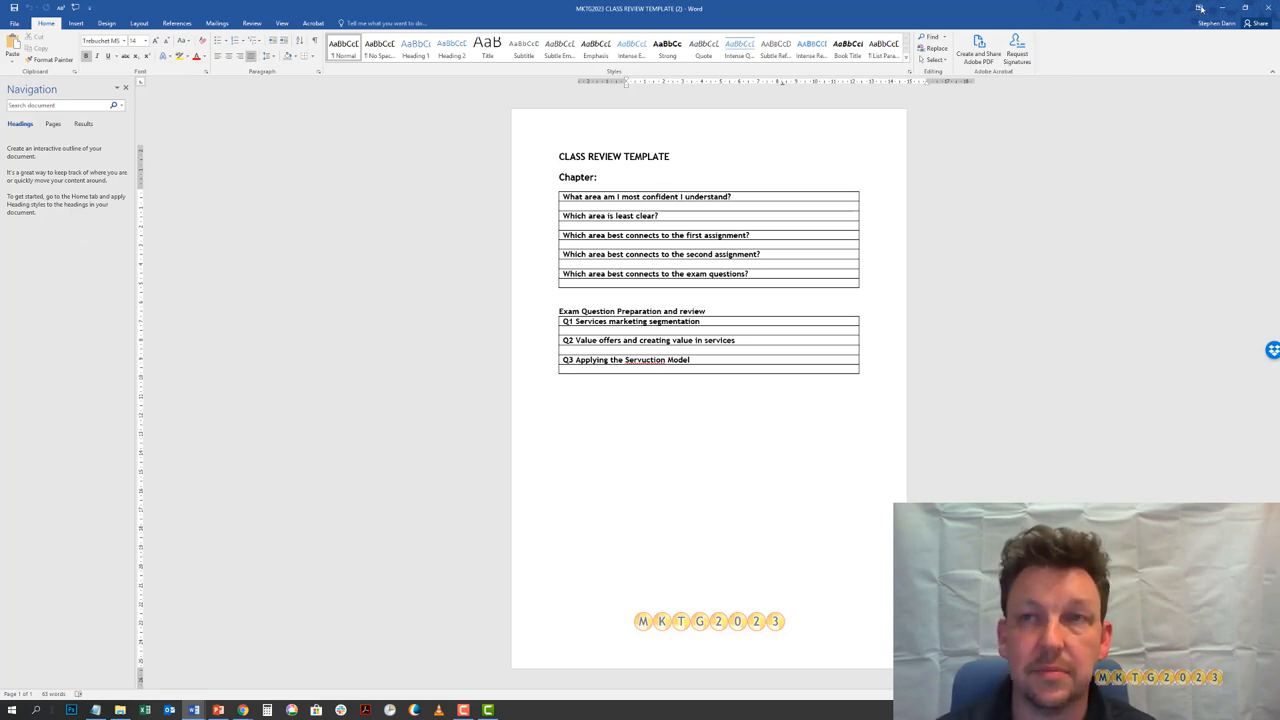
# Switch back to the browser and bring Week 01's chapter files, readings and lecture slides into view.
pyautogui.press('alt+tab')
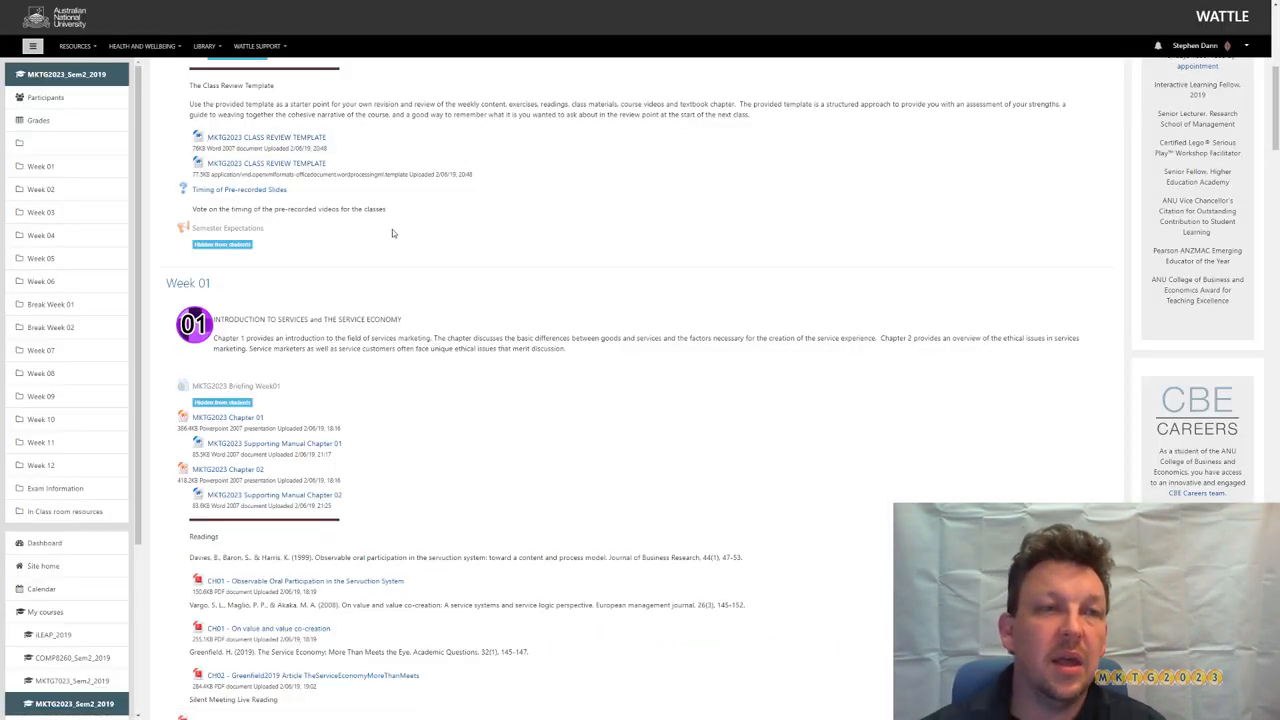
pyautogui.scroll(-3)
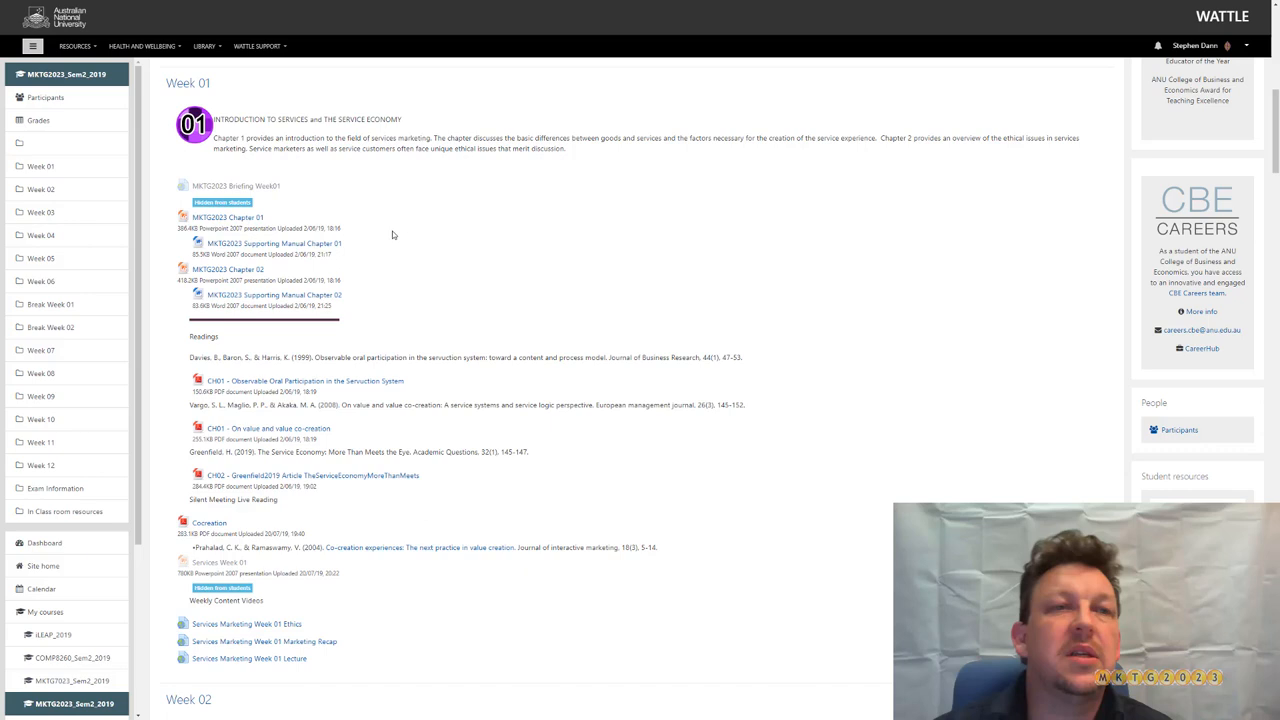
pyautogui.moveTo(236, 186)
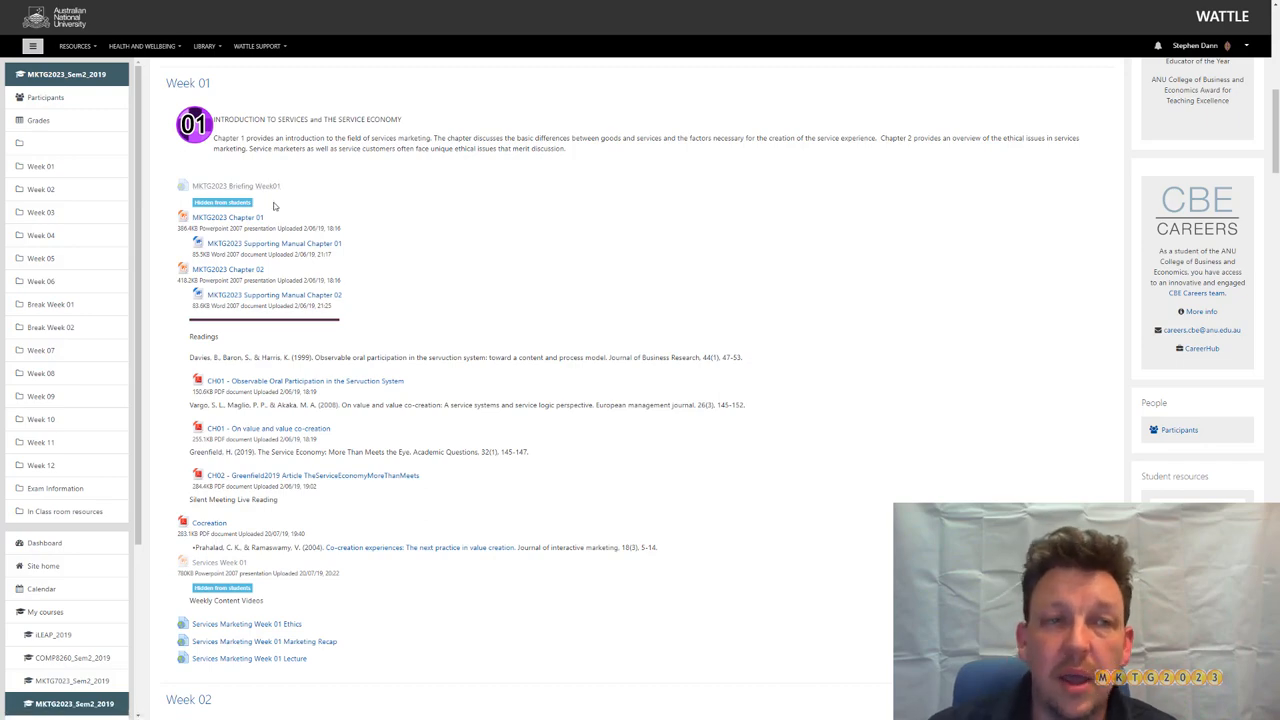
pyautogui.scroll(-3)
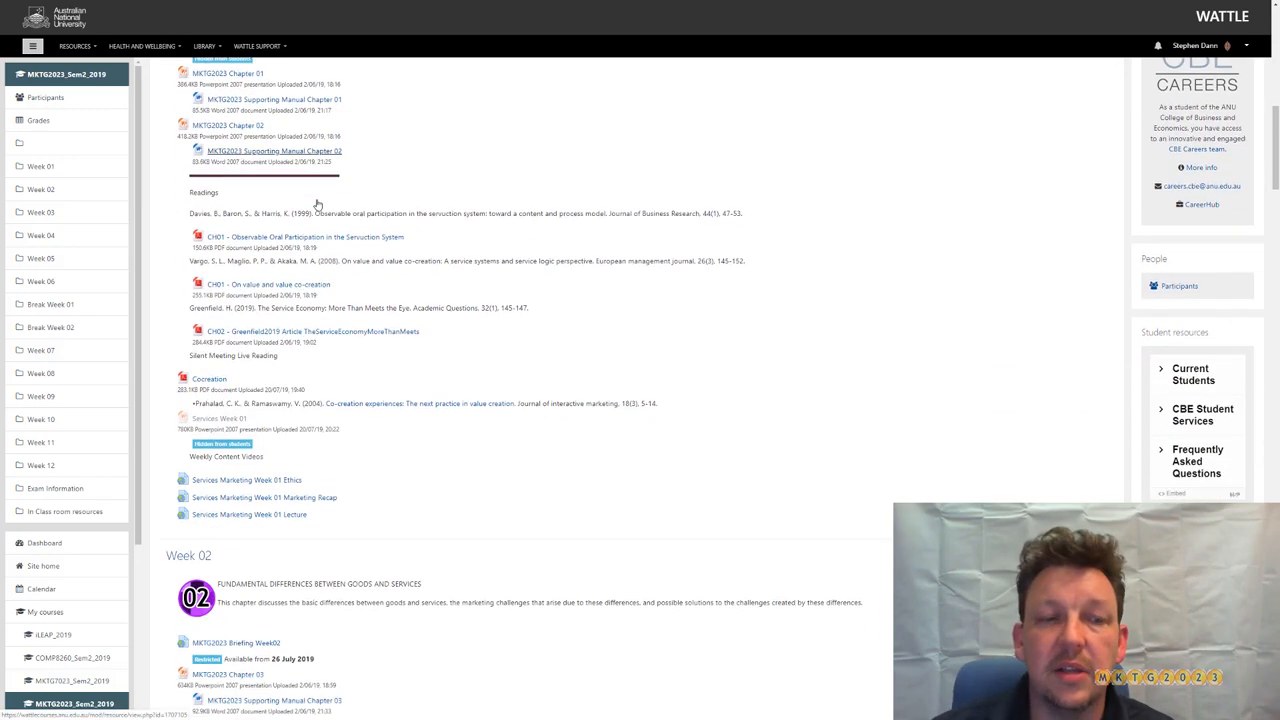
pyautogui.scroll(-3)
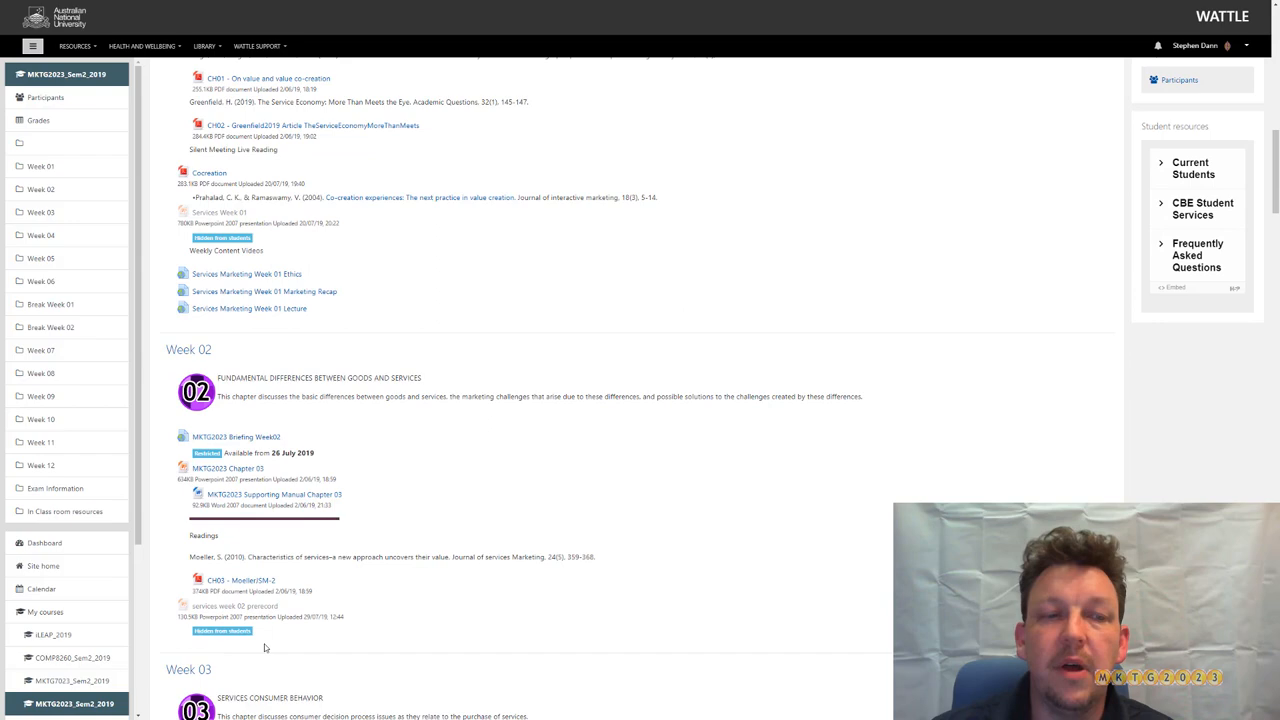
pyautogui.scroll(-3)
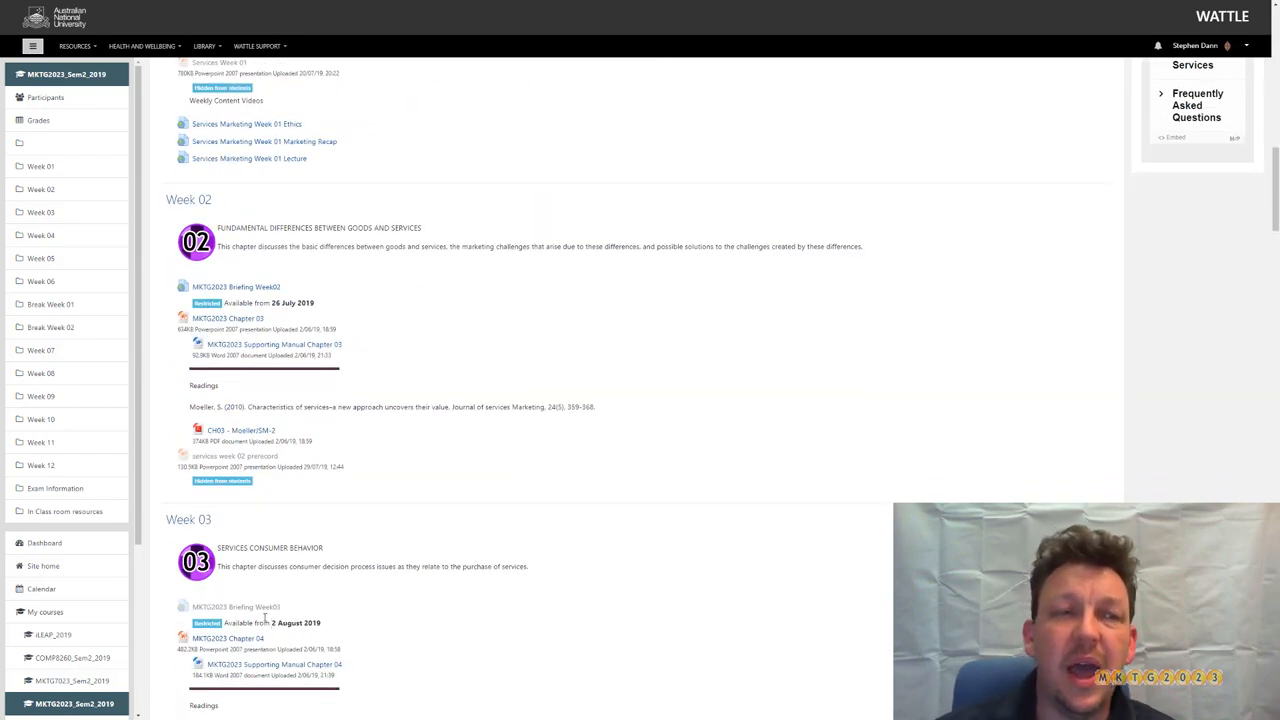
pyautogui.scroll(3)
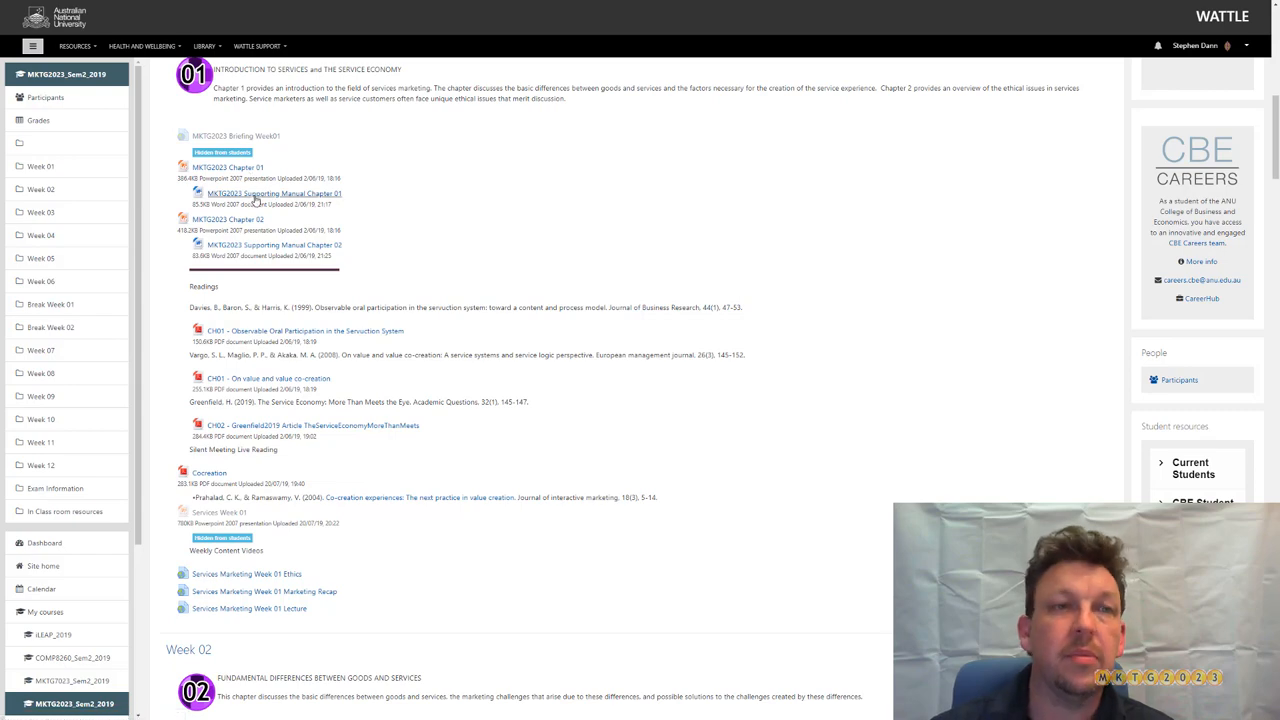
# View the Week 01 Supporting Manual Chapter 01 in Word, dismiss its notice, and return to the template.
pyautogui.click(274, 192)
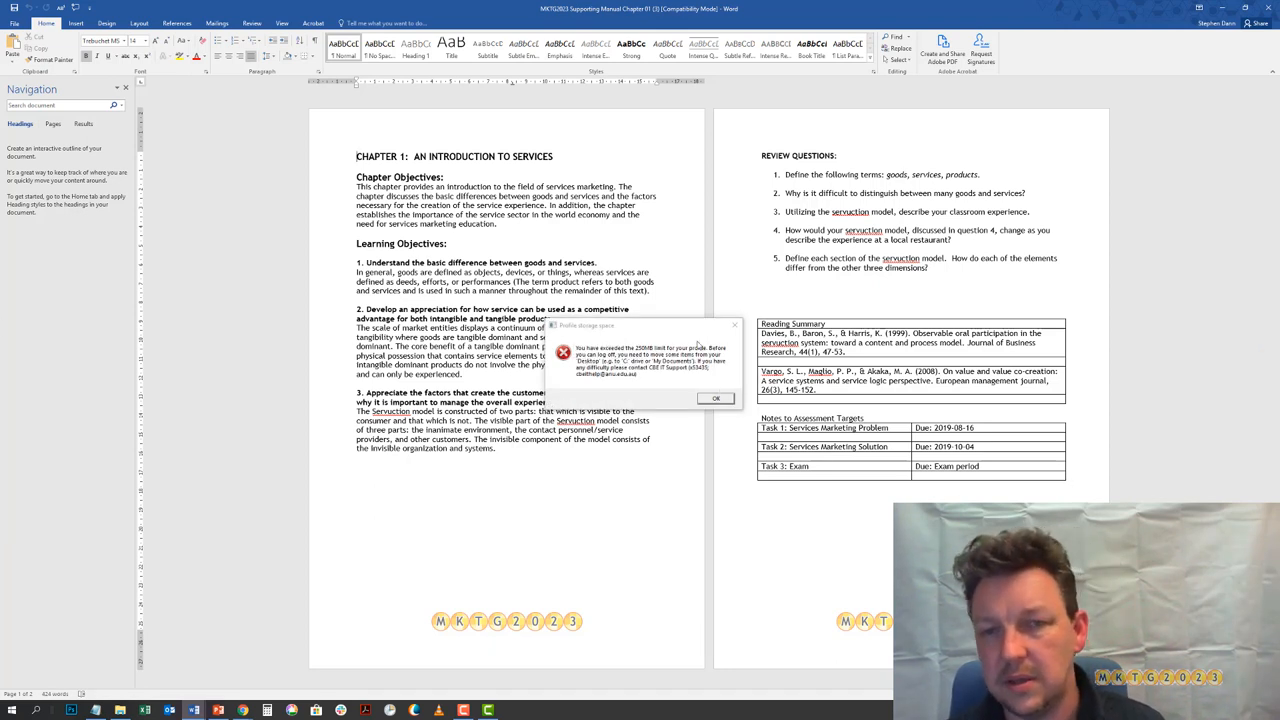
pyautogui.click(716, 398)
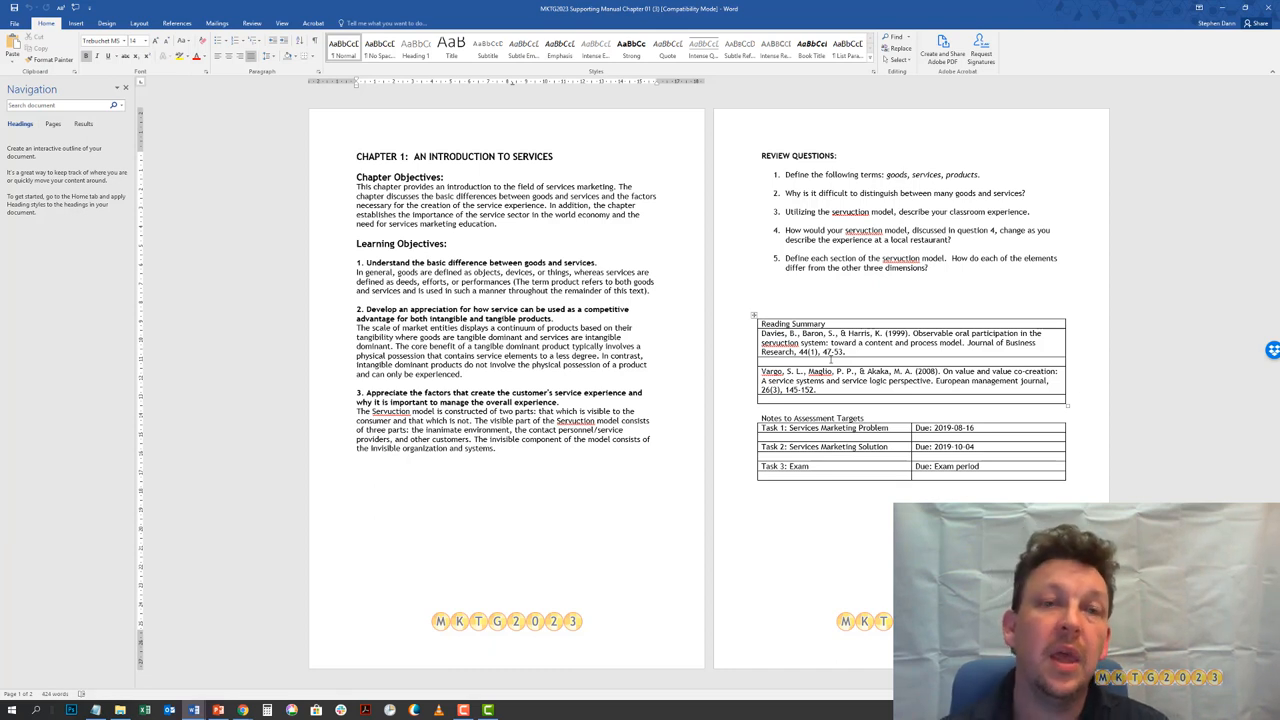
pyautogui.press('alt+tab')
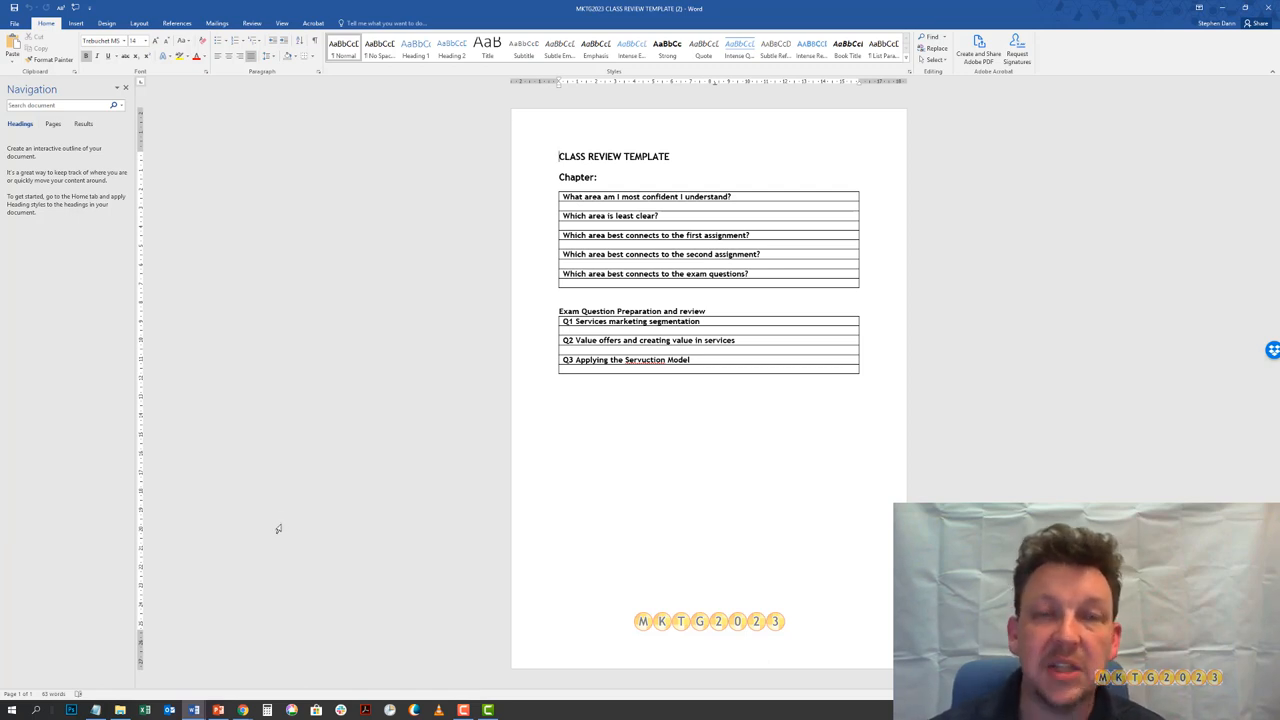
pyautogui.moveTo(276, 516)
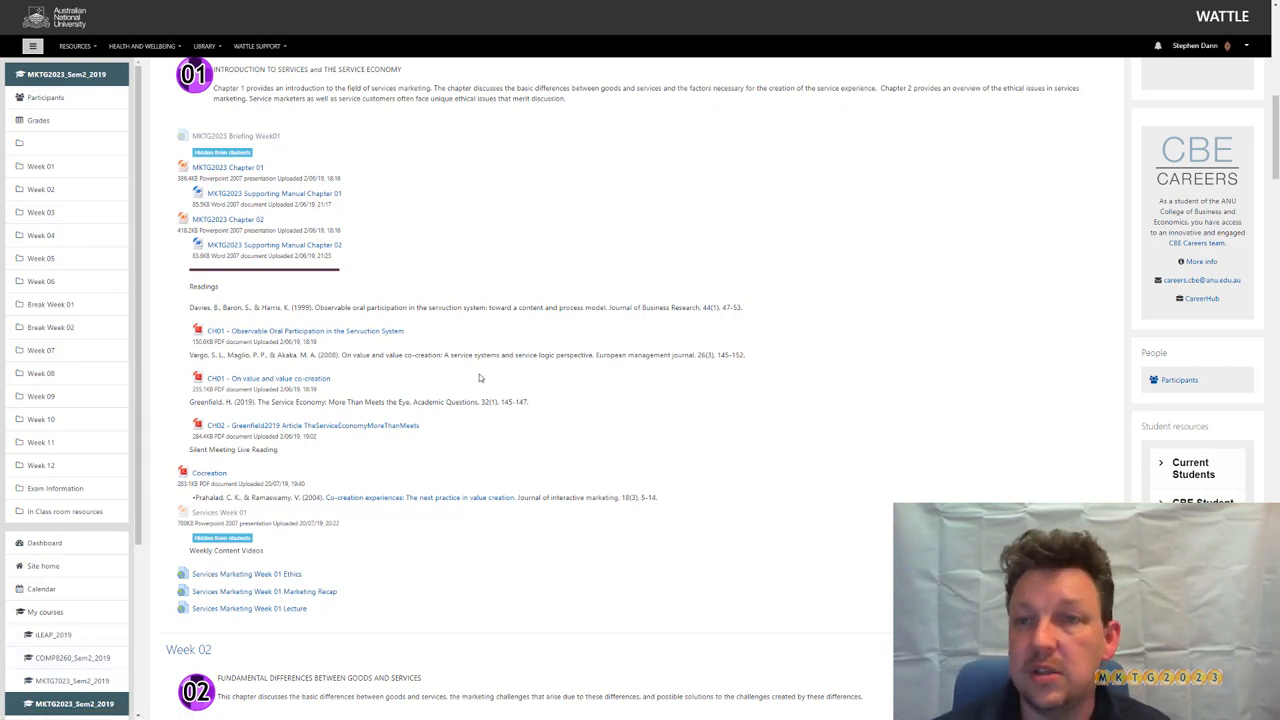
# Scroll down past Week 02 to the Week 03 chapter, manual and readings.
pyautogui.scroll(-3)
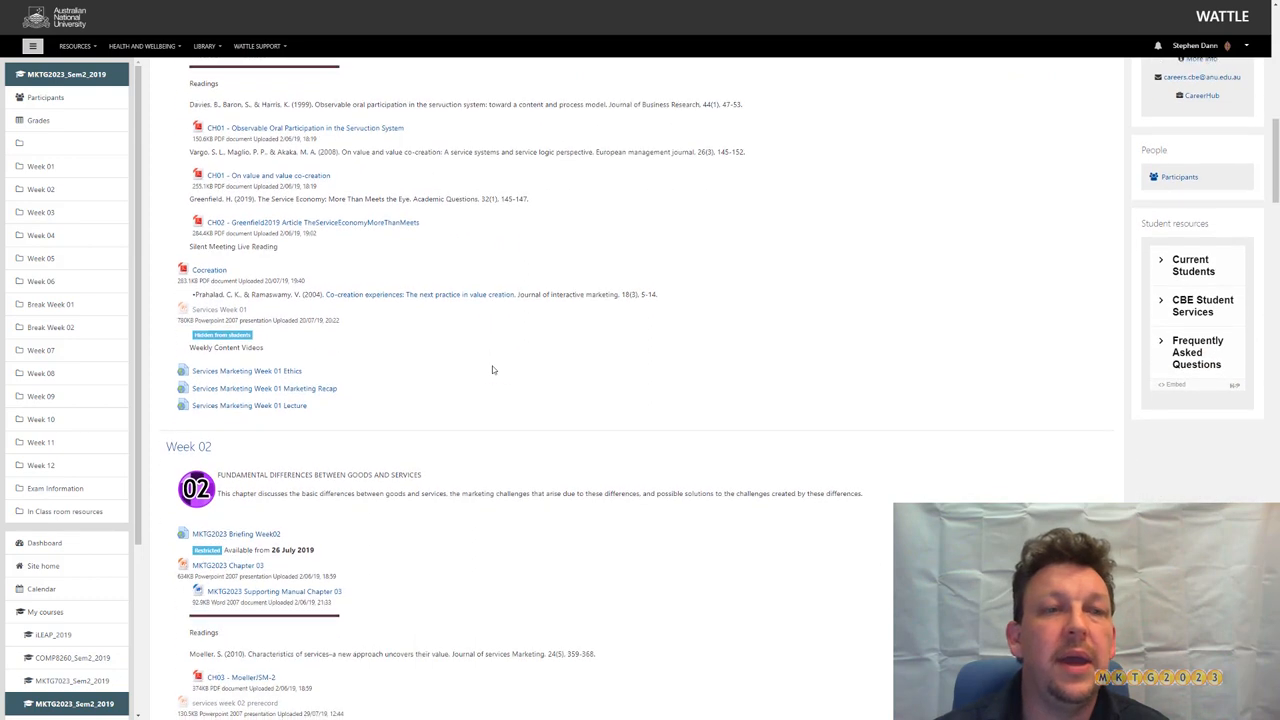
pyautogui.scroll(-3)
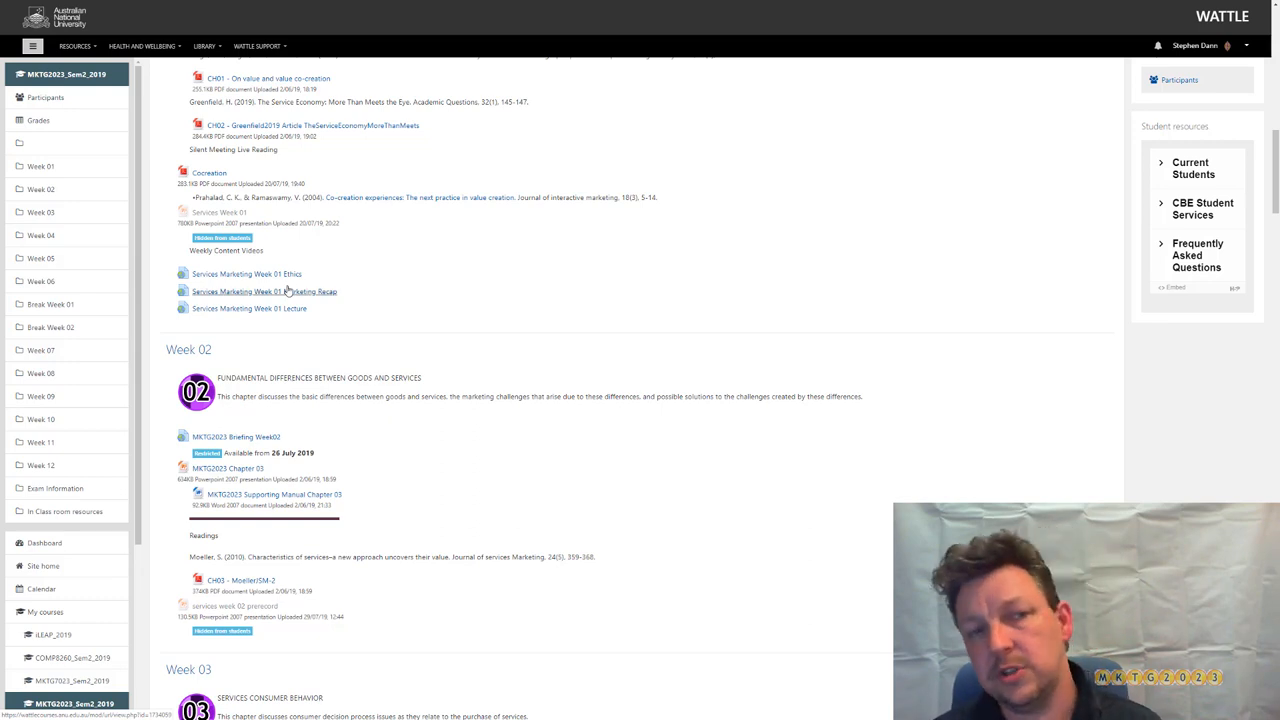
pyautogui.scroll(-3)
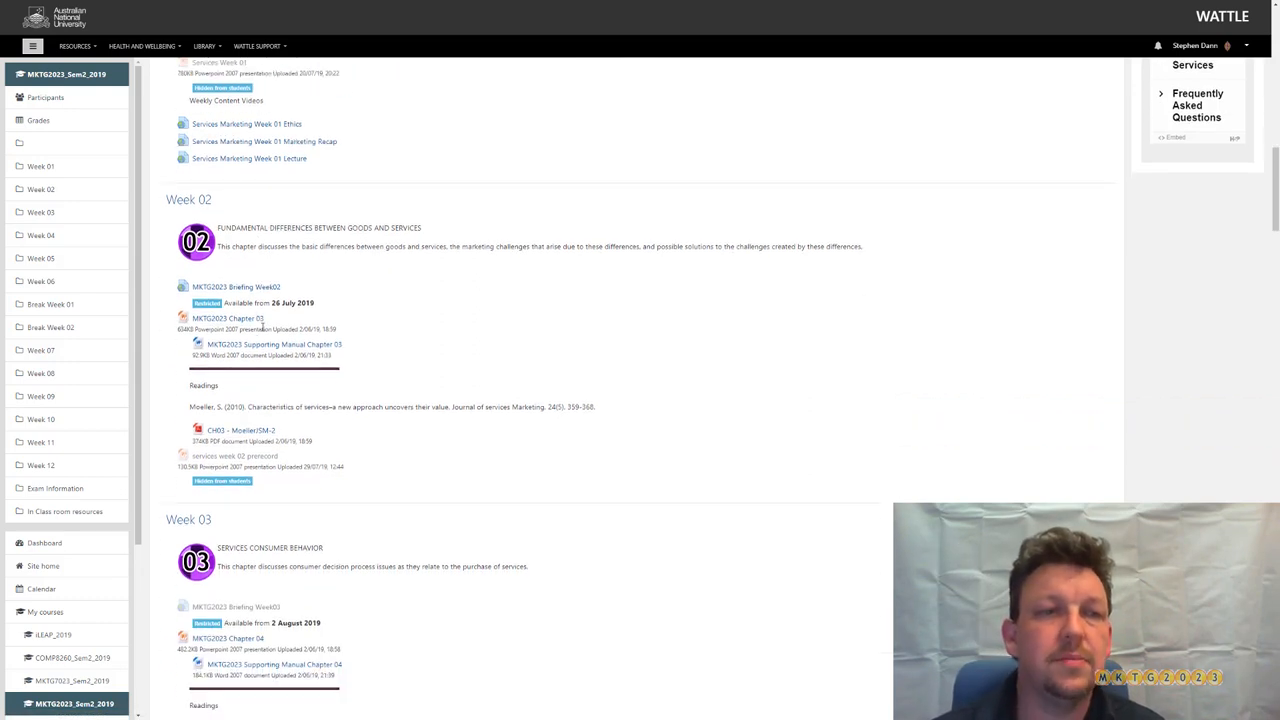
pyautogui.scroll(-3)
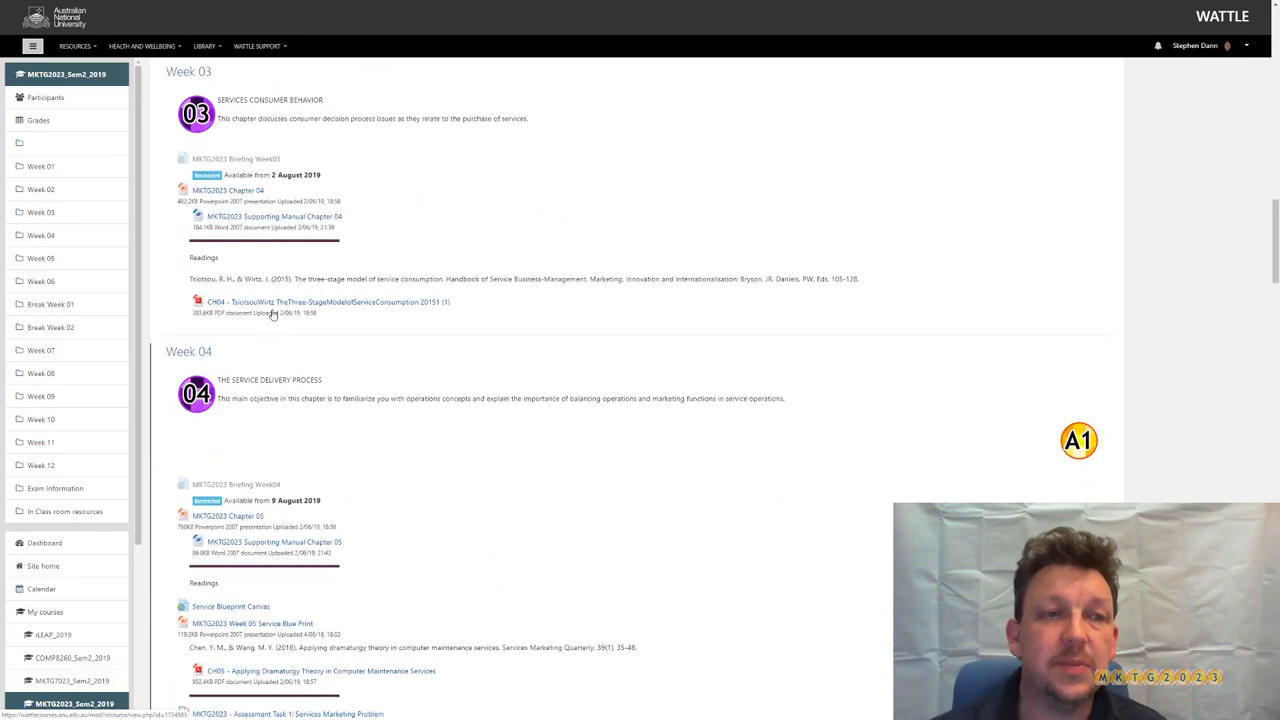
# Scroll to Week 04's readings and the Assessment Task 1 Services Marketing Problem description.
pyautogui.scroll(-3)
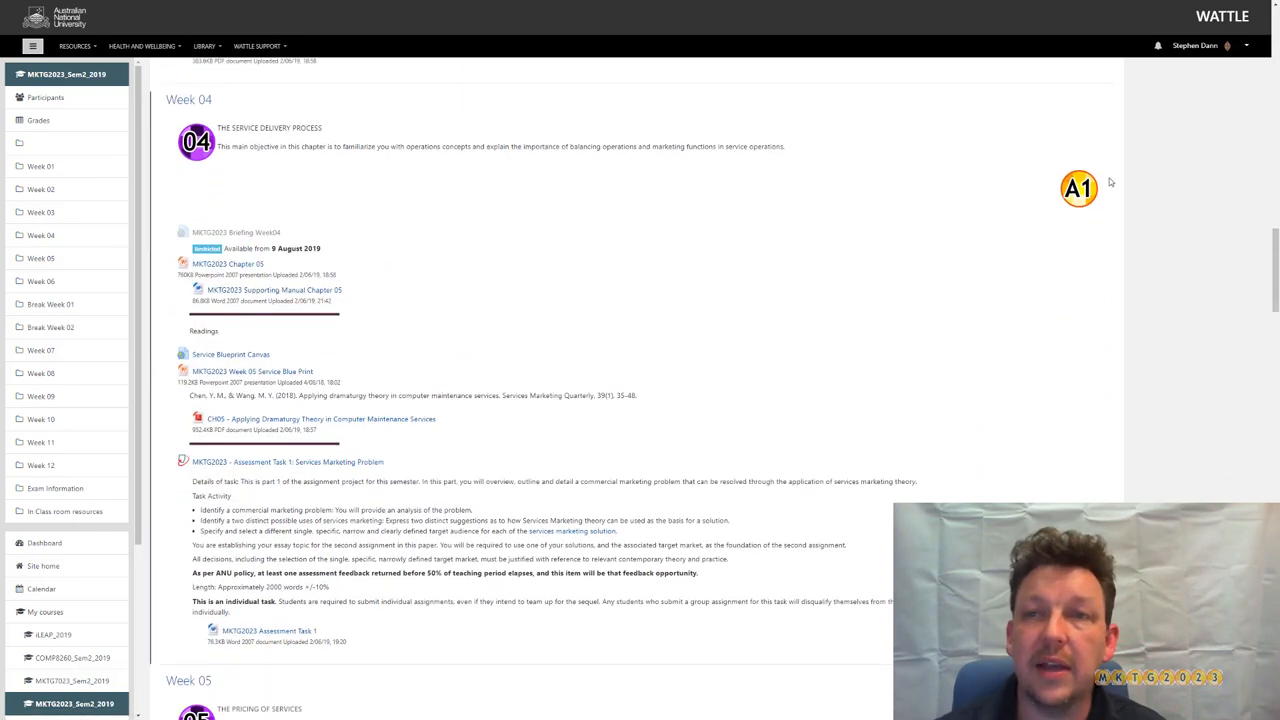
pyautogui.scroll(-3)
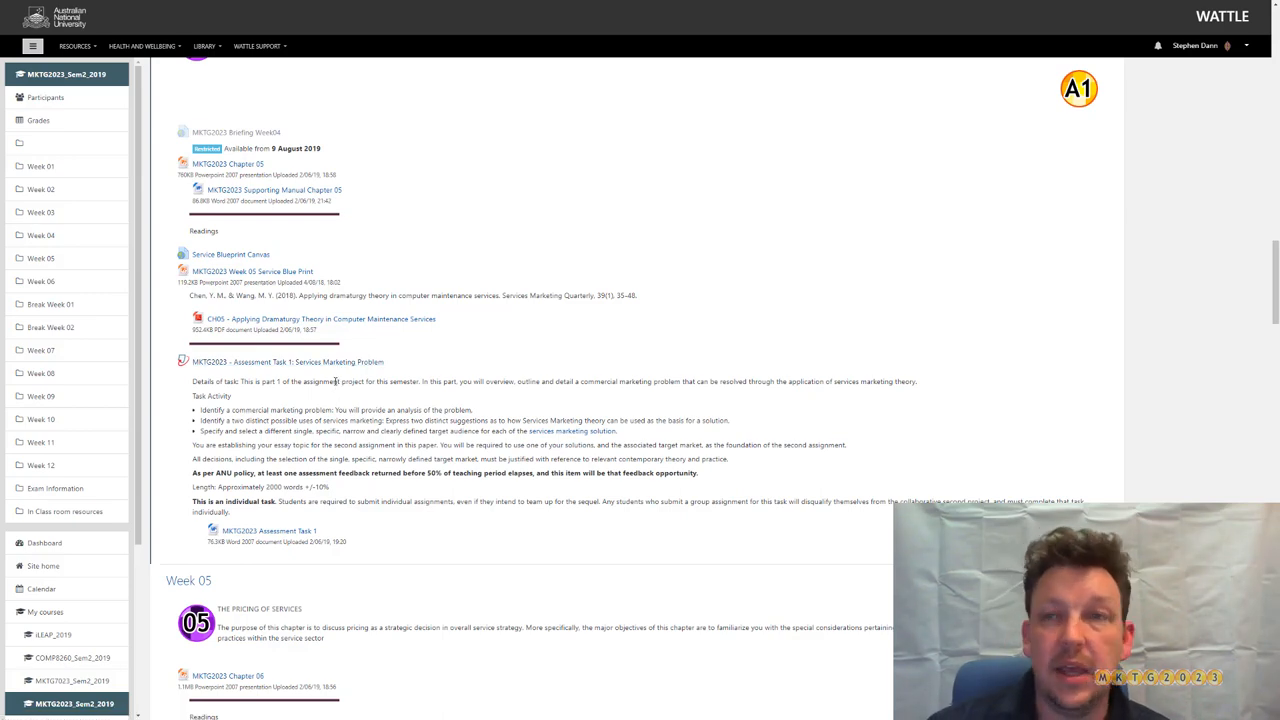
# Scroll back up to the Services Marketing header, course outline and announcements.
pyautogui.scroll(3)
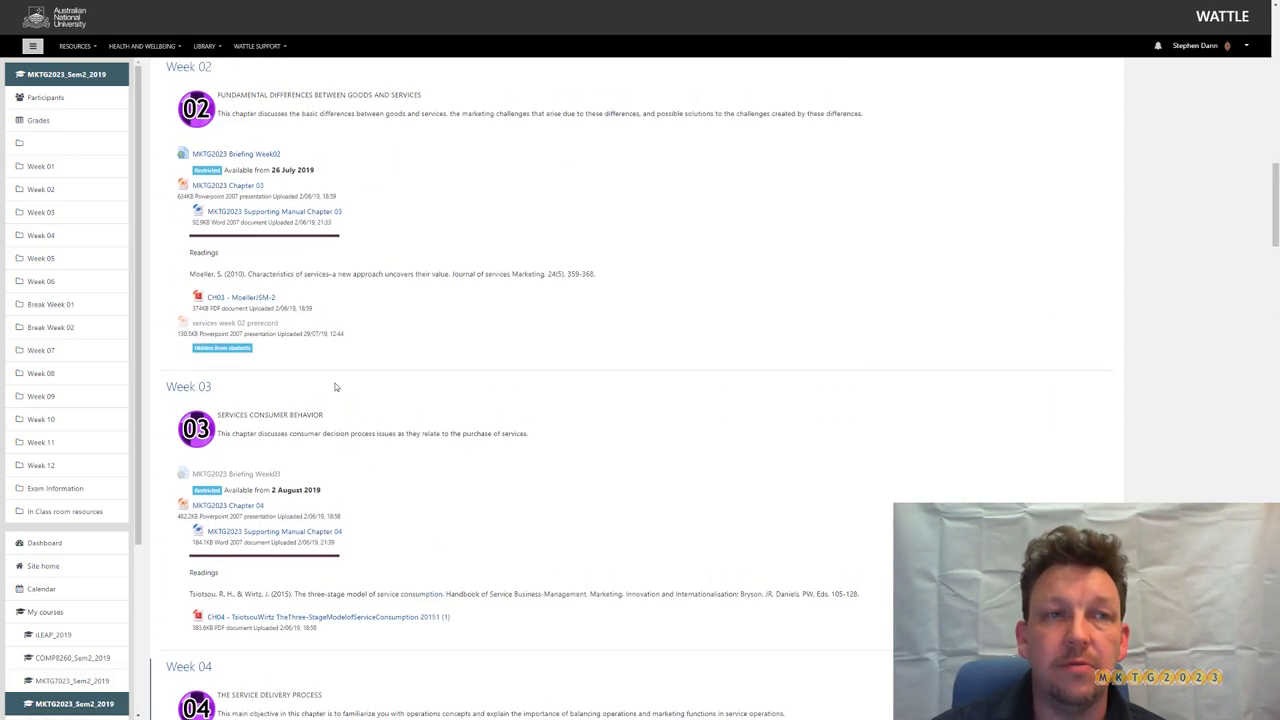
pyautogui.scroll(3)
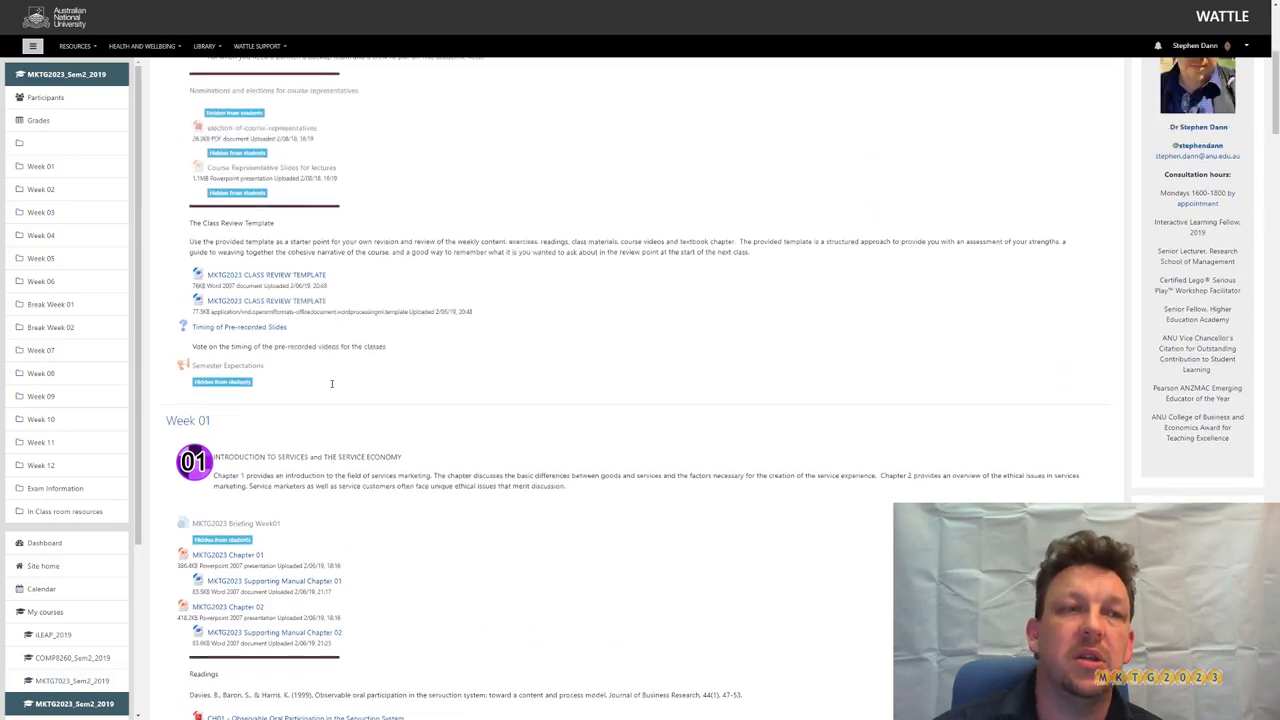
pyautogui.scroll(3)
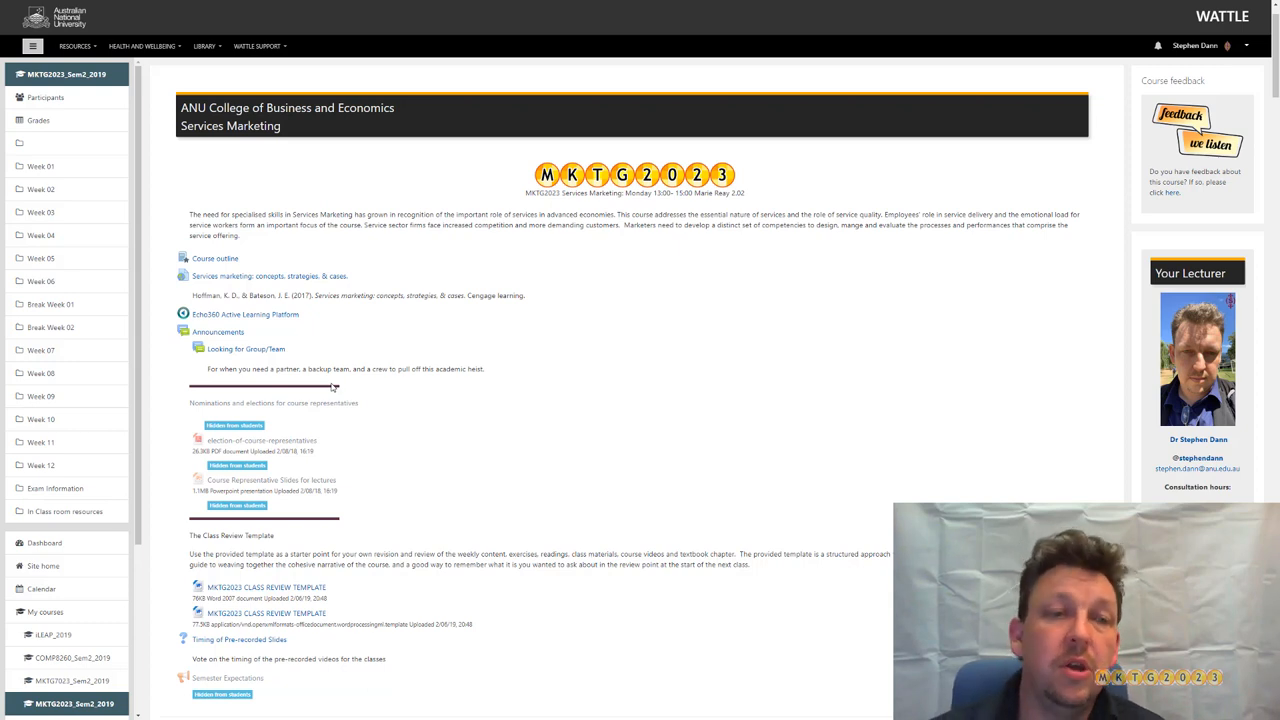
pyautogui.moveTo(338, 456)
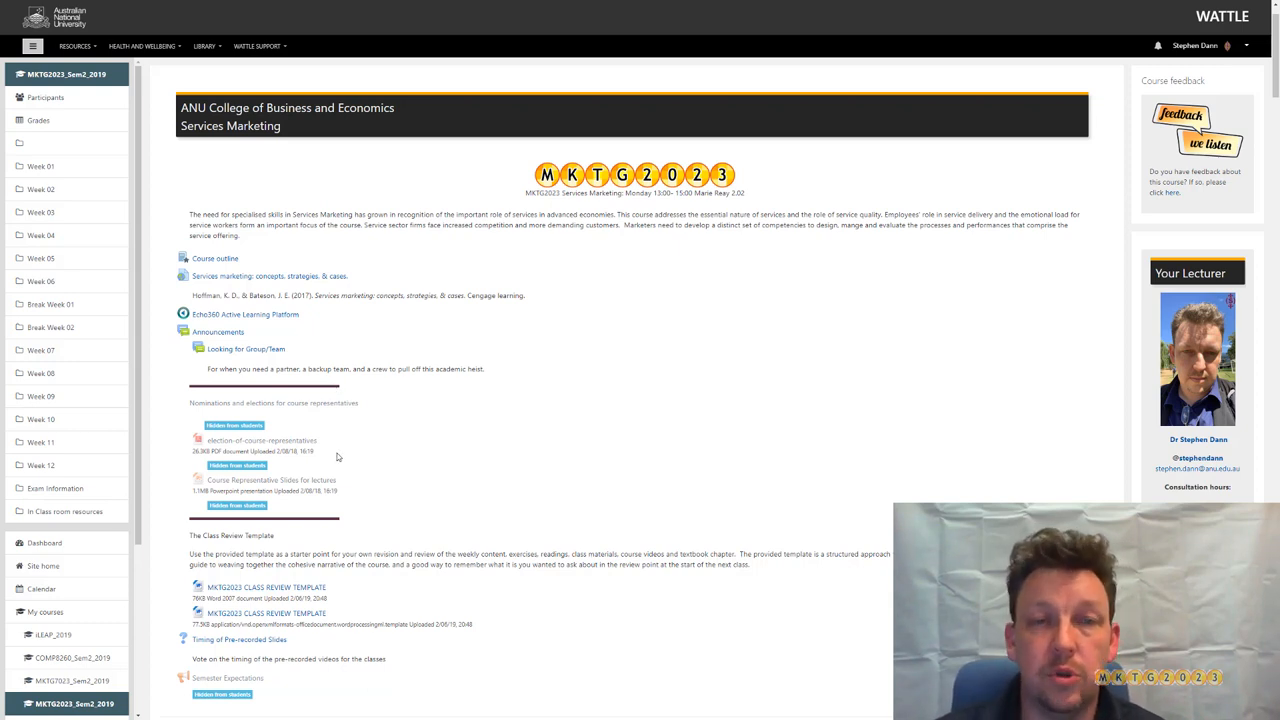
pyautogui.moveTo(332, 444)
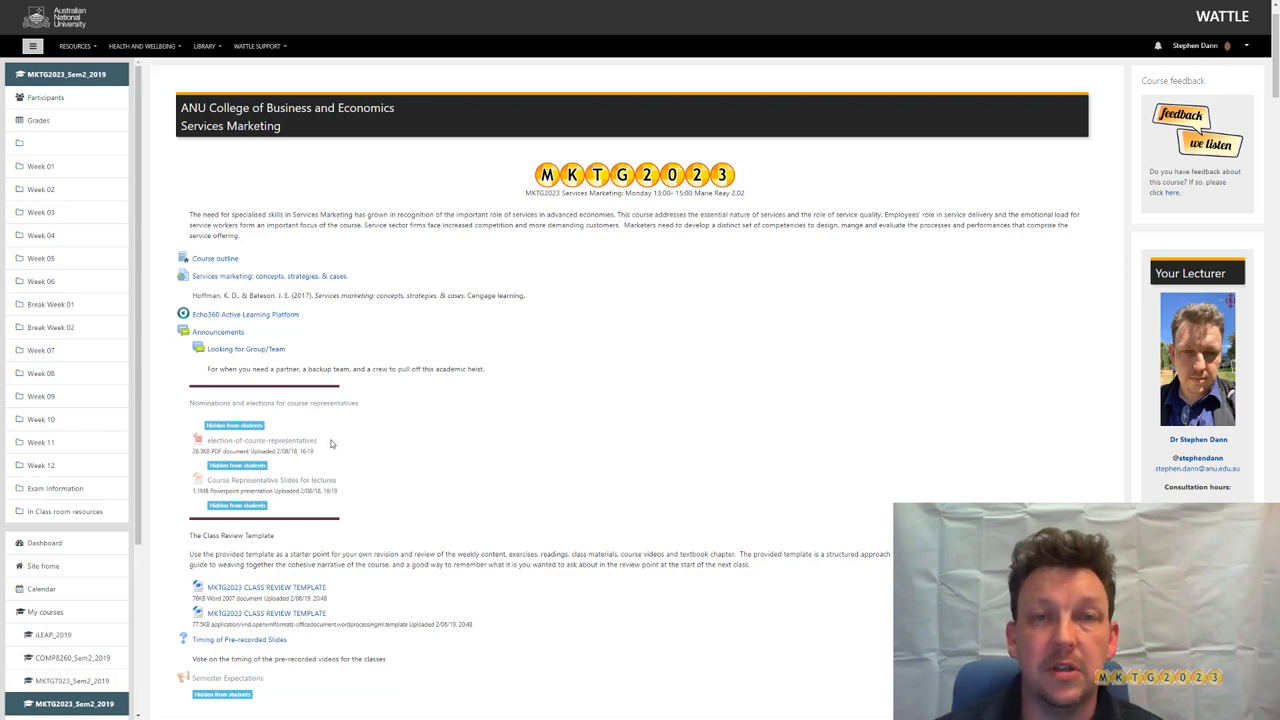
pyautogui.moveTo(332, 436)
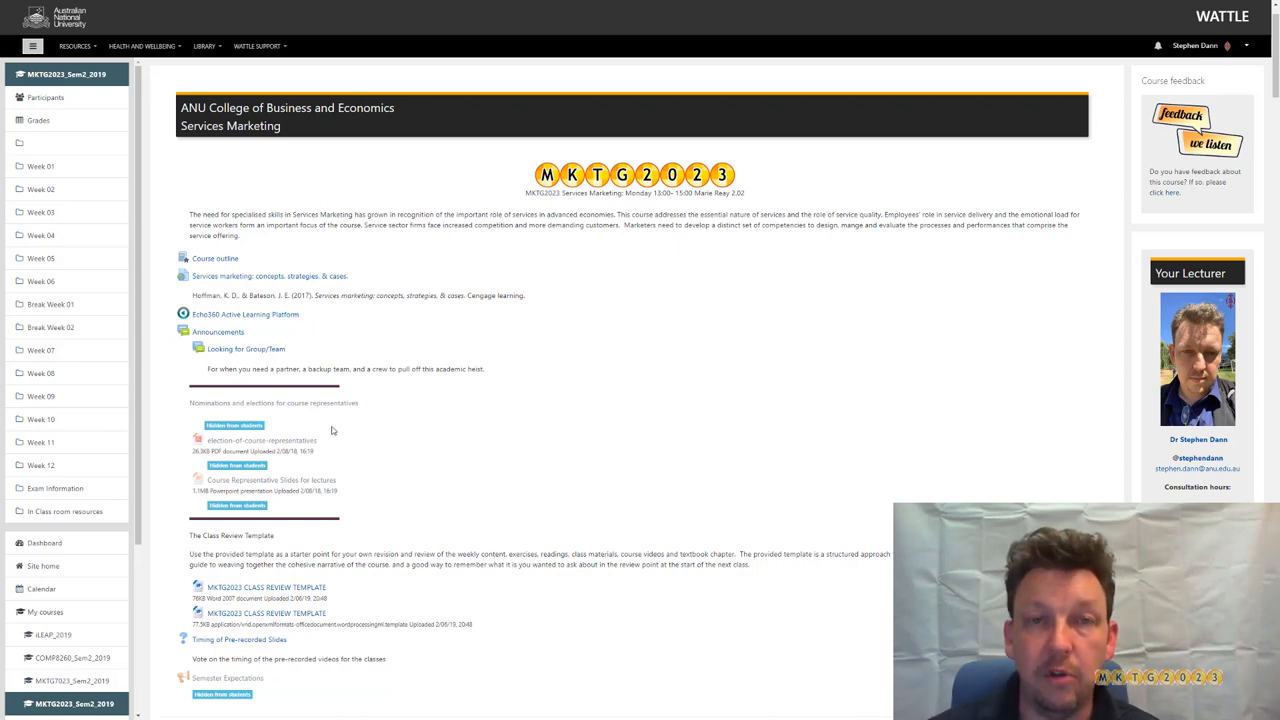